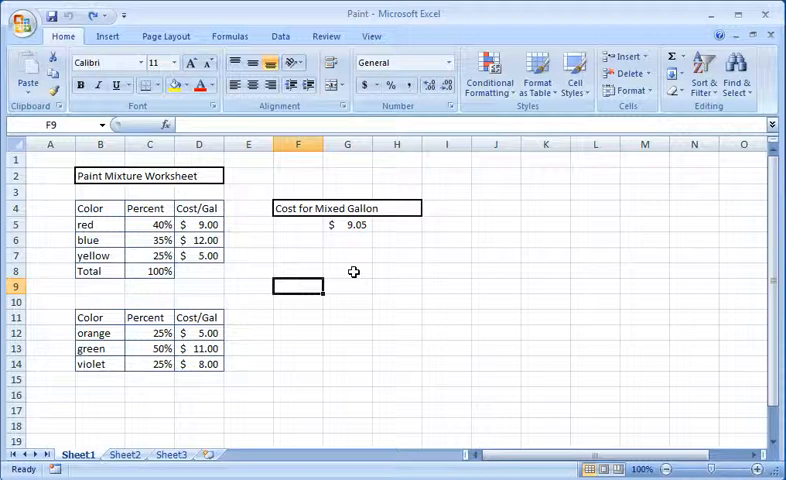
mouse_move(304, 218)
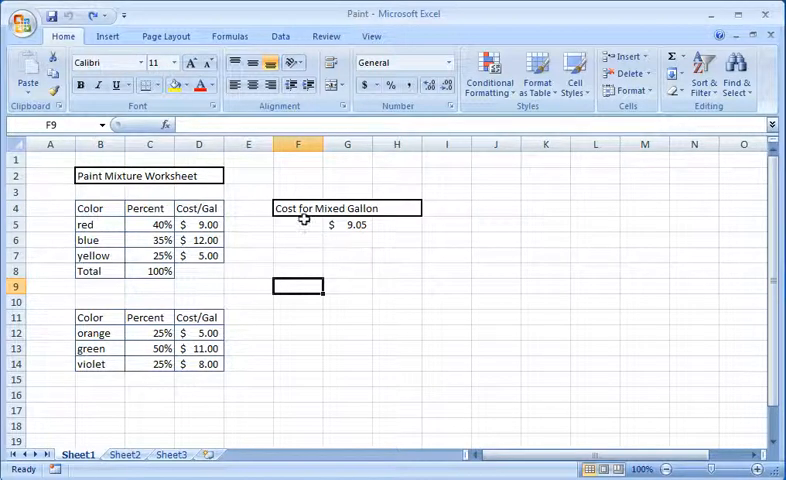
Underline the 'Cost for Mixed Gallon' output title in F4
click(296, 208)
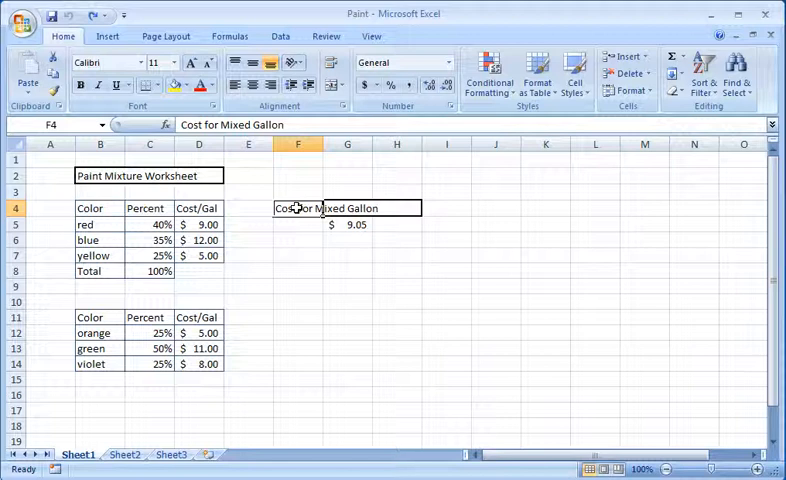
click(118, 84)
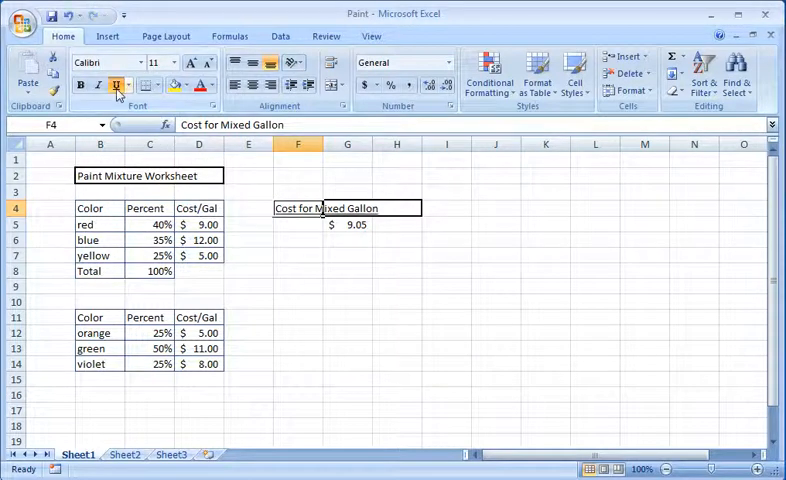
click(296, 256)
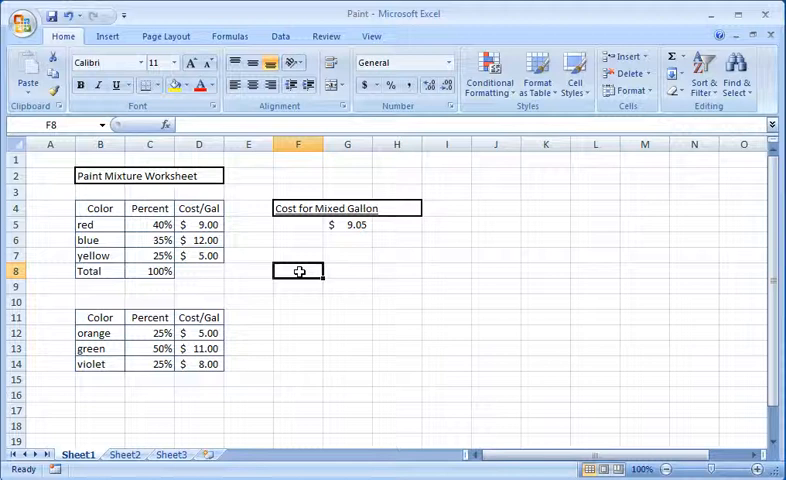
mouse_move(104, 224)
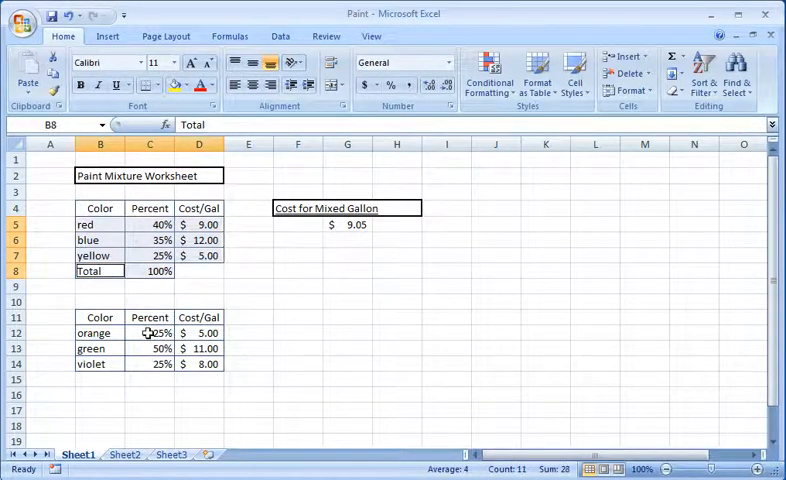
Right-align the color names in B5:B8 and B12:B14, including the Total label
click(98, 332)
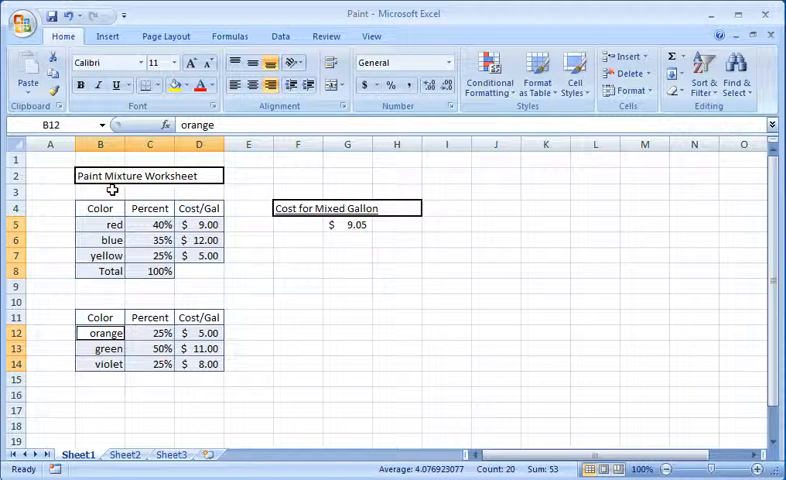
Center the Color, Percent and Cost/Gal headers in B4:D4 and B11:D11
click(98, 176)
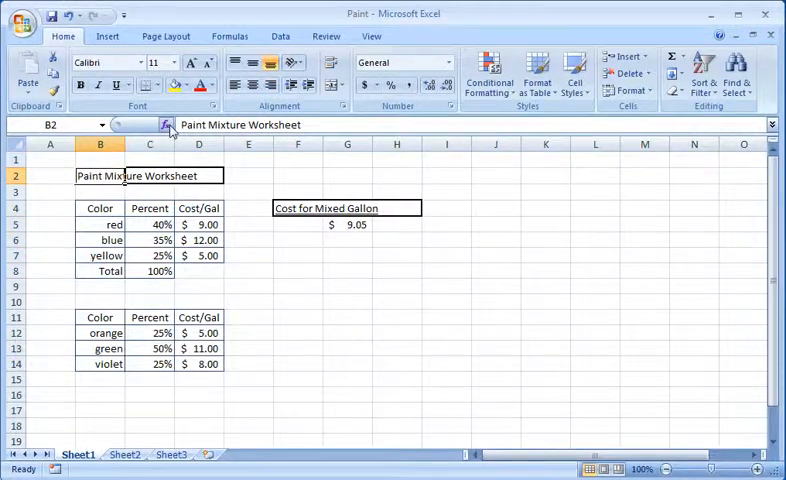
click(212, 88)
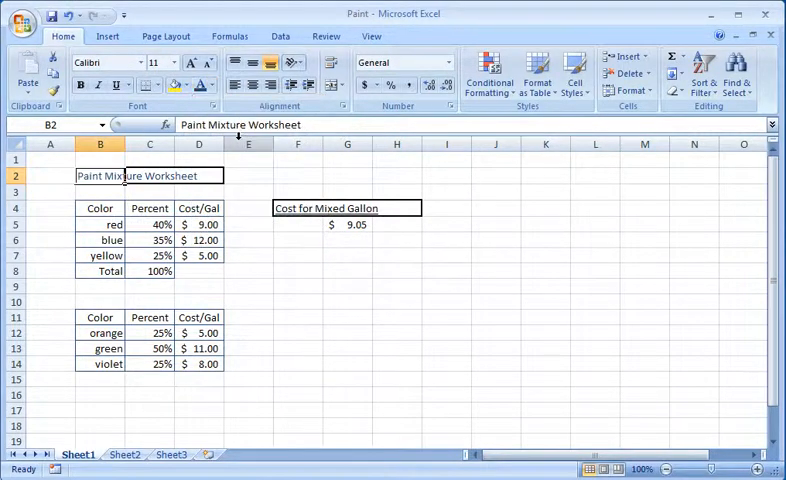
click(248, 160)
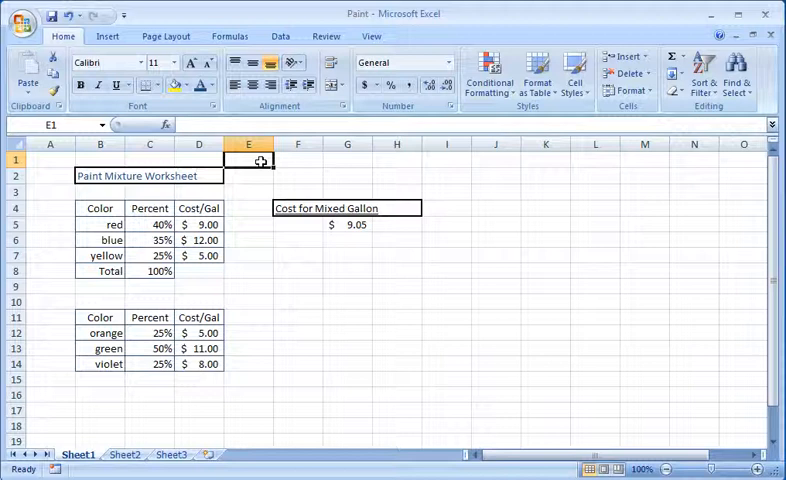
mouse_move(180, 192)
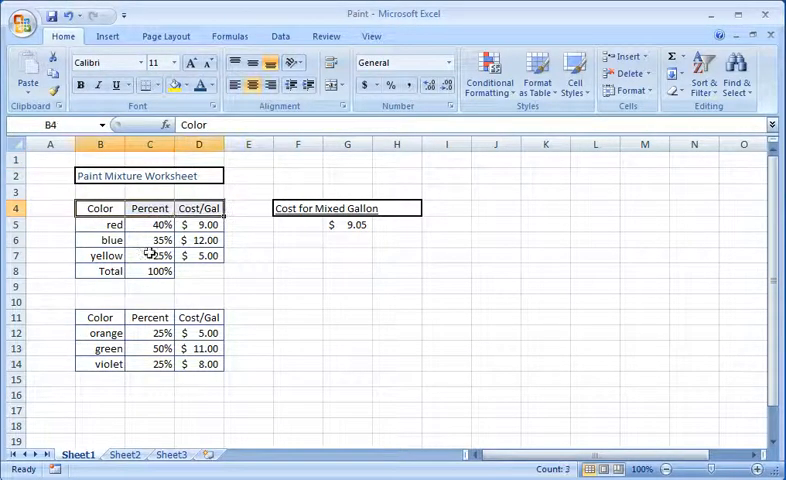
click(100, 316)
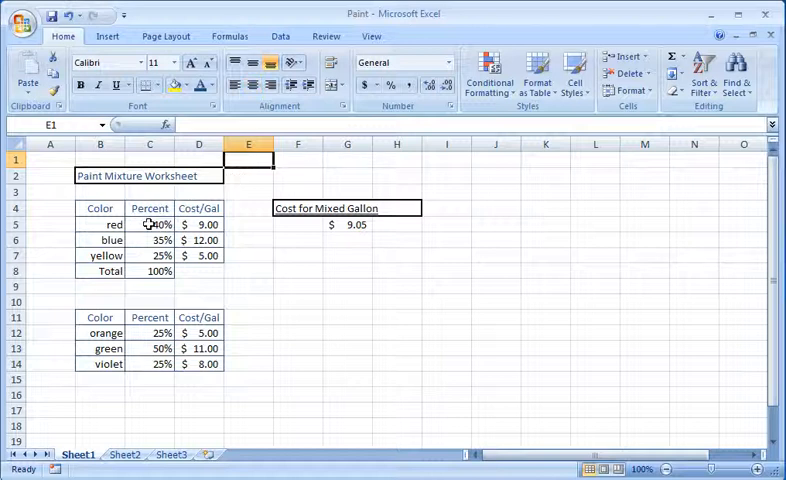
drag(148, 224, 198, 256)
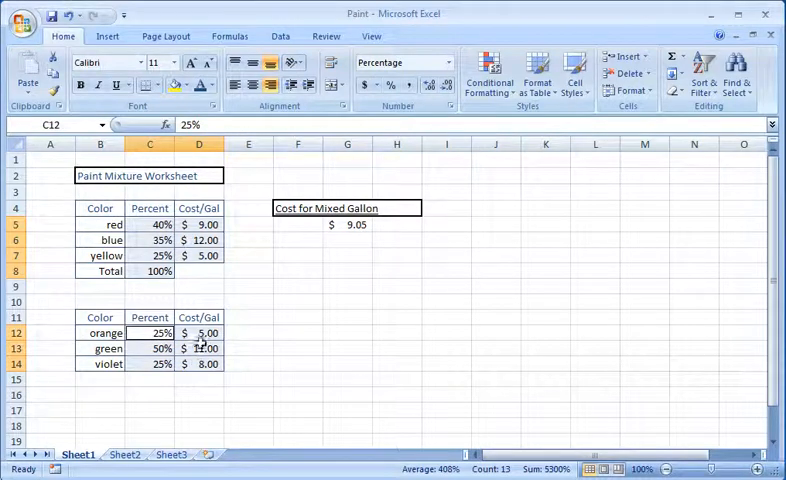
click(212, 88)
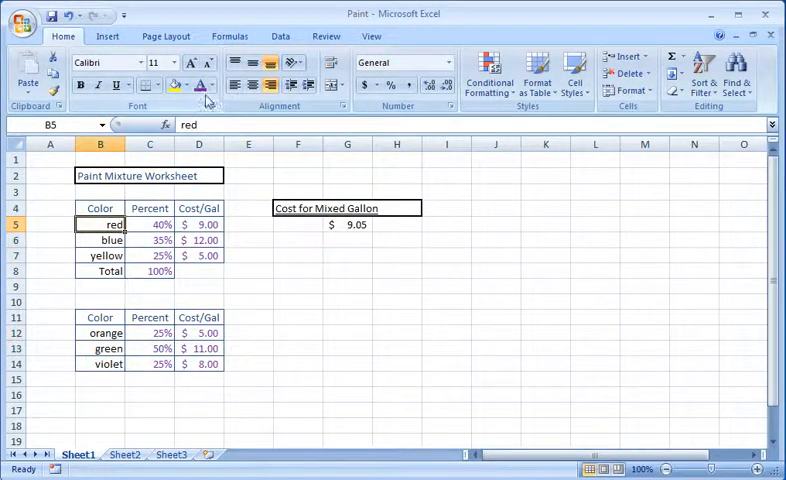
Color the first table's Red, Blue and Yellow names in their own font colors
click(208, 84)
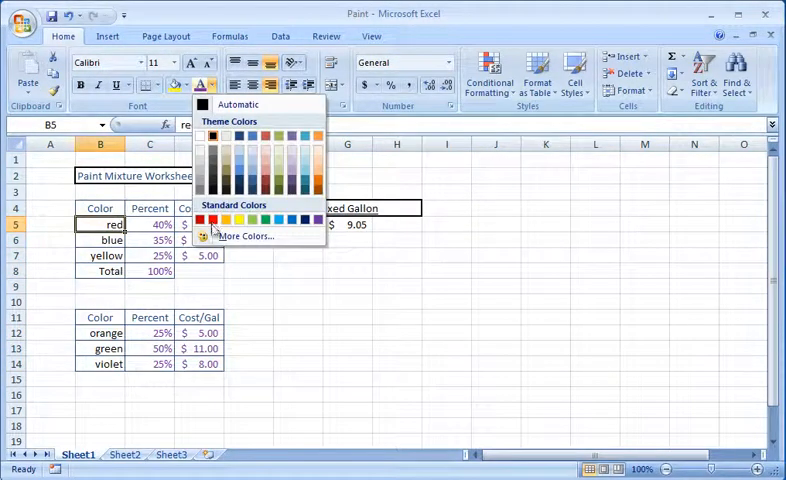
click(212, 220)
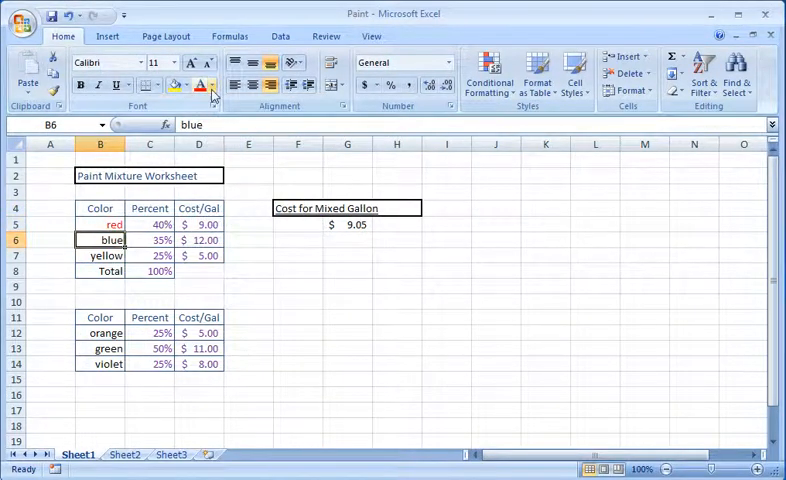
click(212, 96)
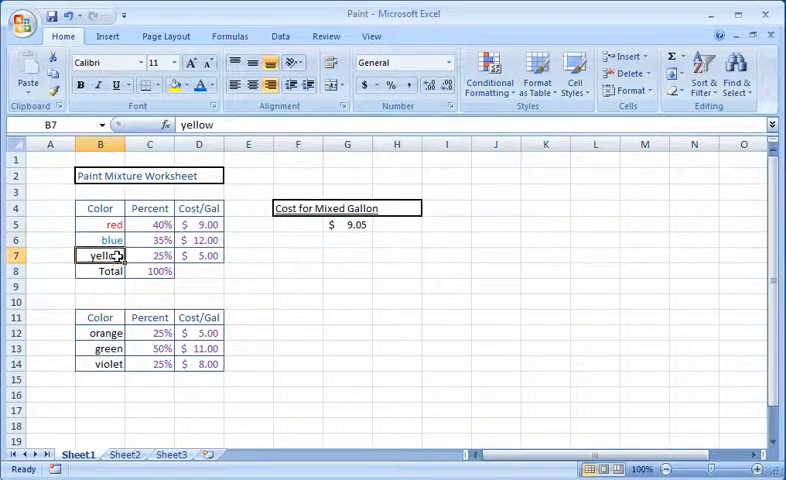
click(212, 88)
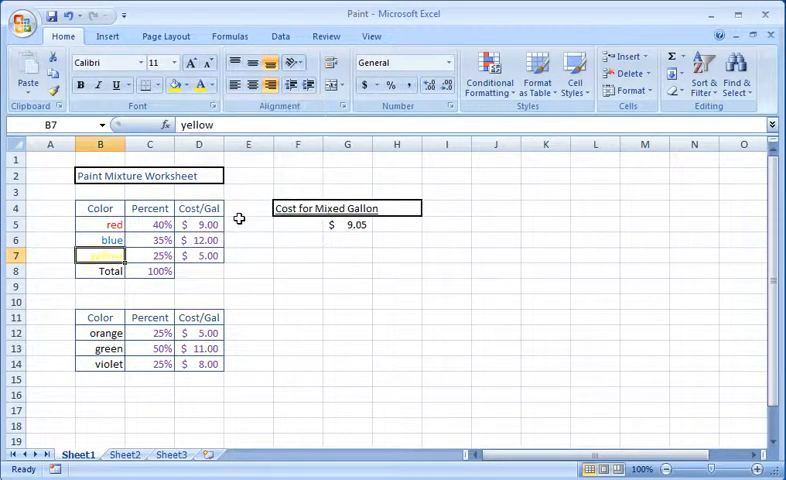
Color the second table's Orange and Green names in orange and green font
click(100, 332)
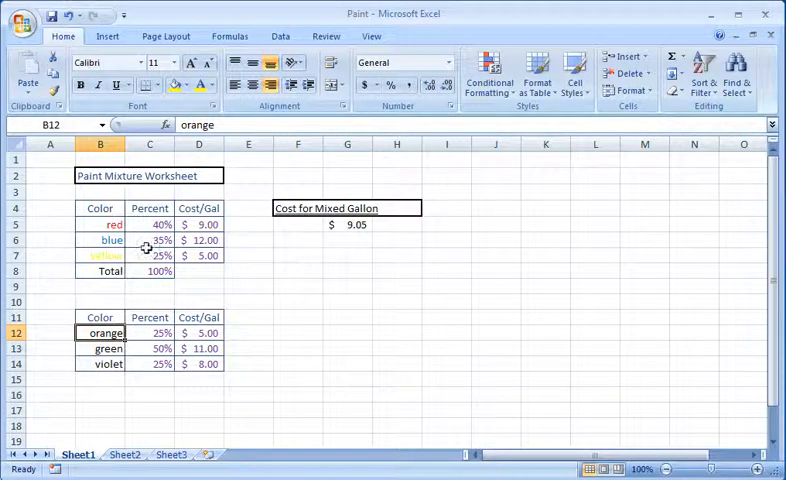
click(210, 84)
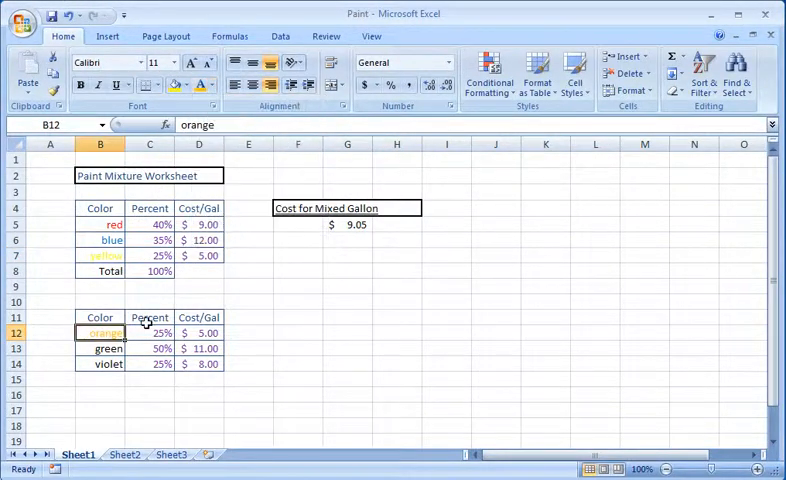
click(104, 348)
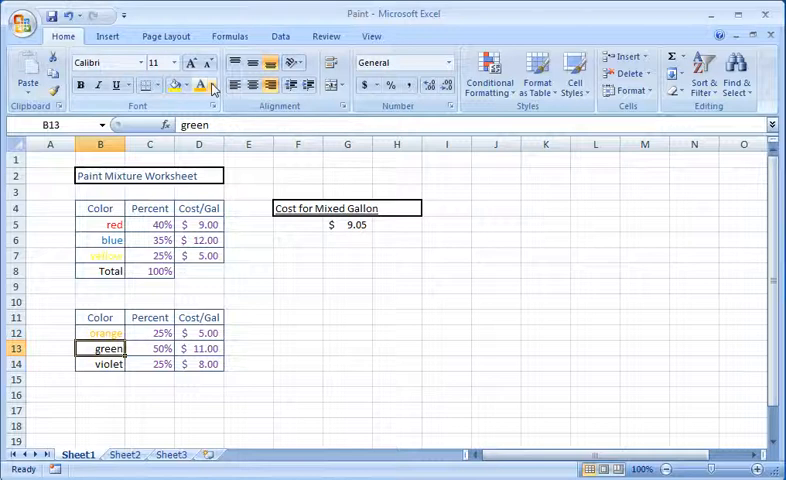
click(212, 88)
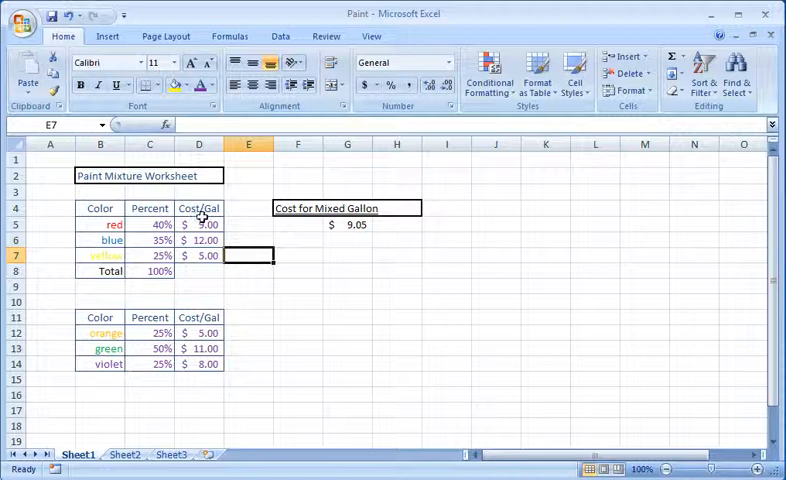
mouse_move(150, 192)
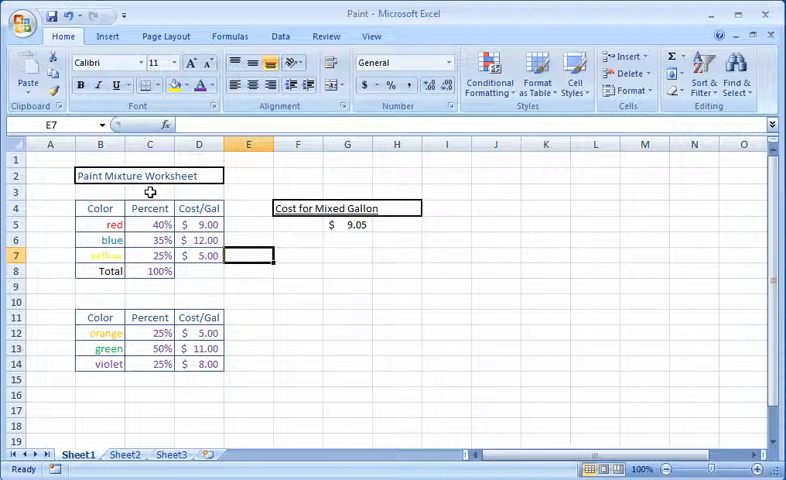
mouse_move(92, 176)
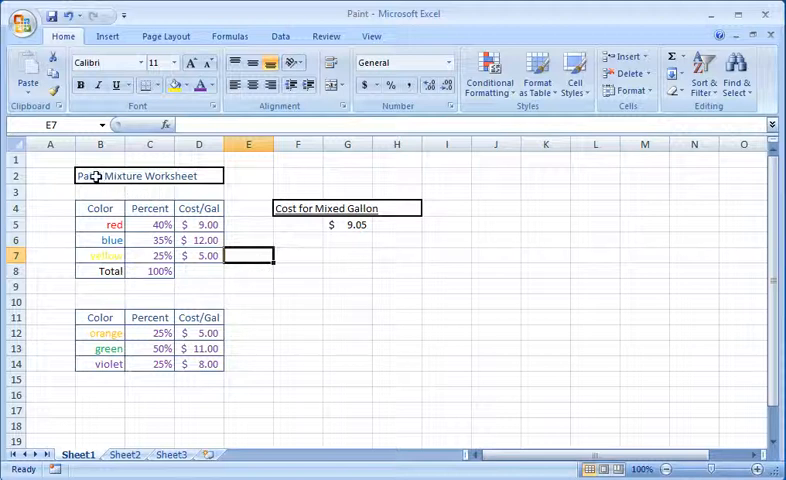
Merge and center the Paint Mixture Worksheet title across B2:D2
click(144, 176)
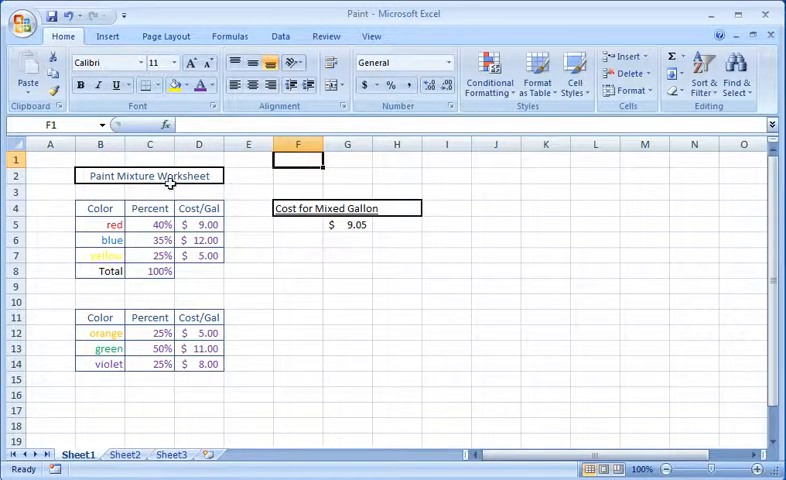
click(148, 176)
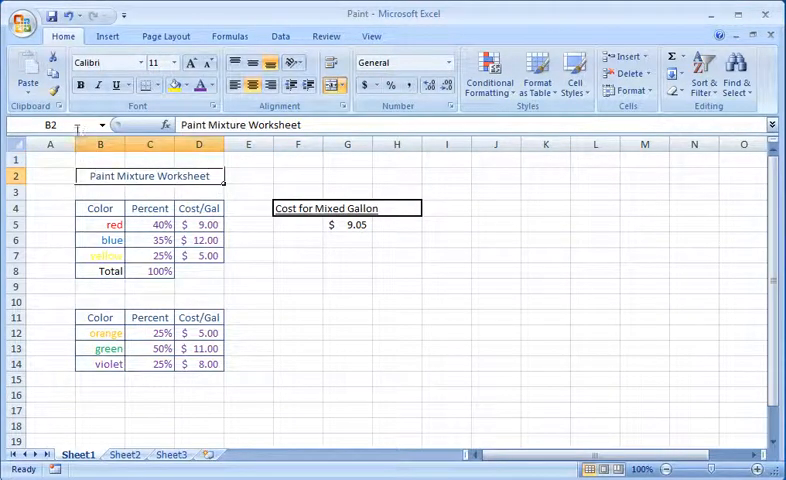
mouse_move(56, 126)
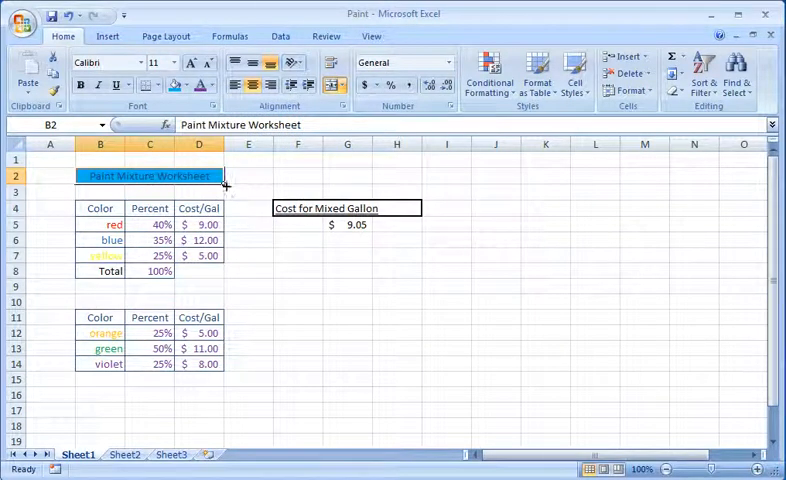
Apply a blue fill to the merged title cell and deselect it to see the result
click(98, 84)
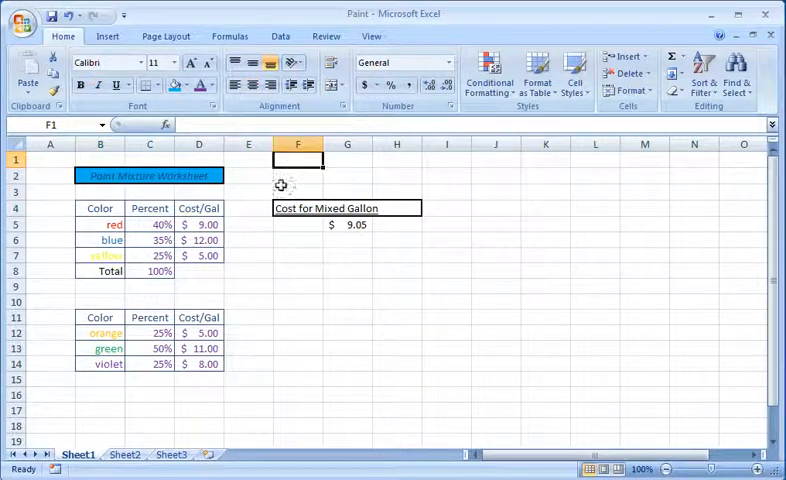
mouse_move(268, 266)
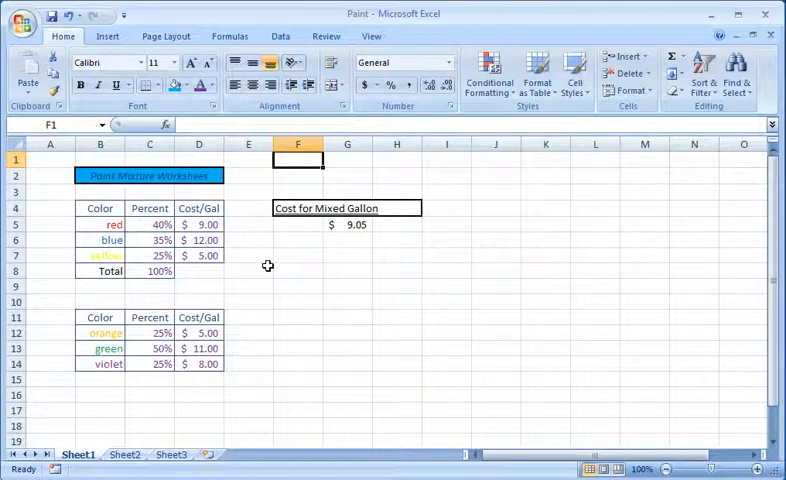